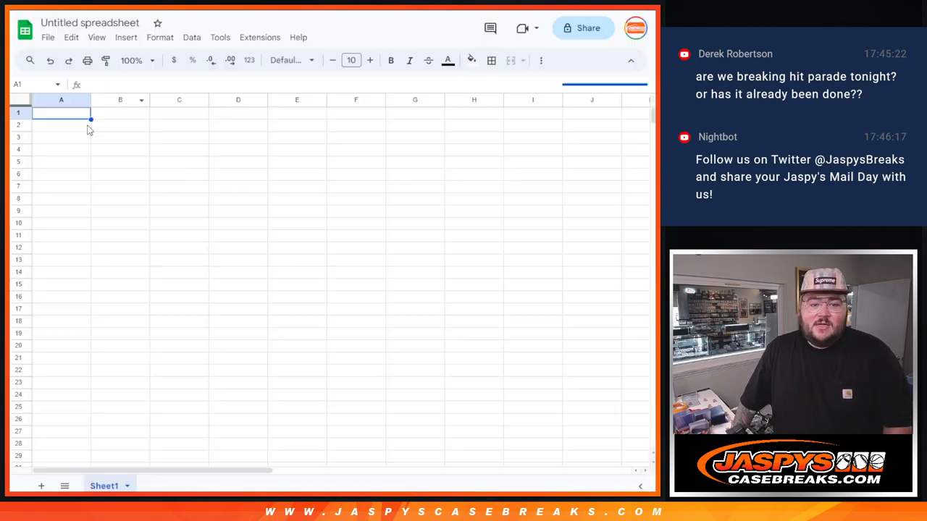
Retitle the spreadsheet '8.14.23: 2021 MOSAIC FOOTBALL HOBBY 1-PACK BREAK #46 *RT*'.
left_click(90, 23)
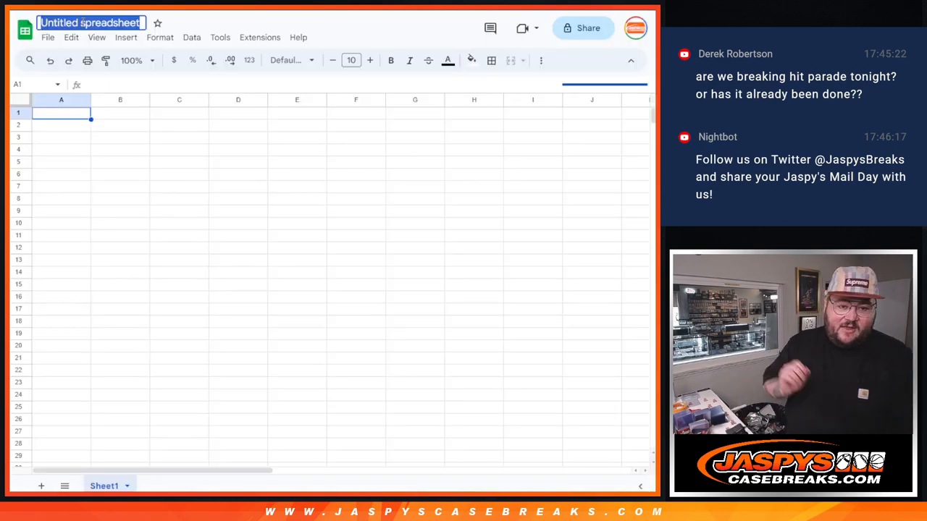
type("8.2")
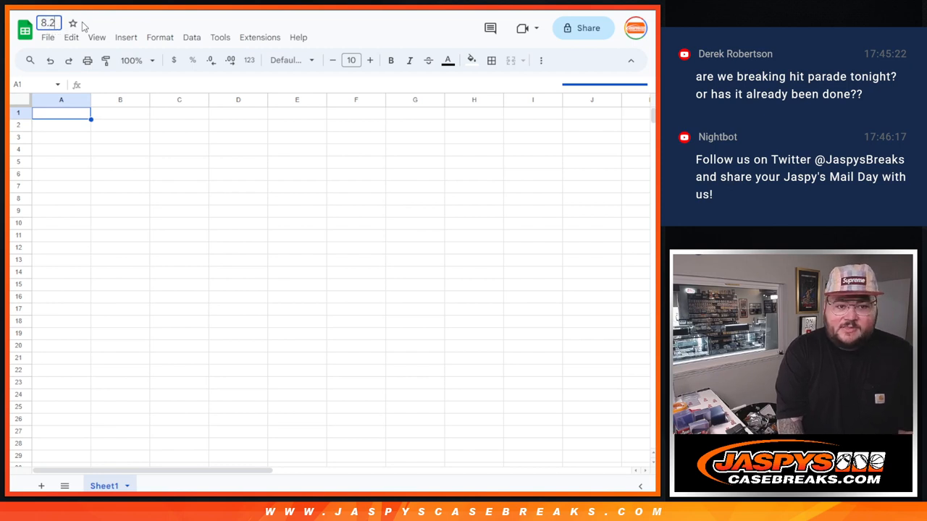
type("8.14/23")
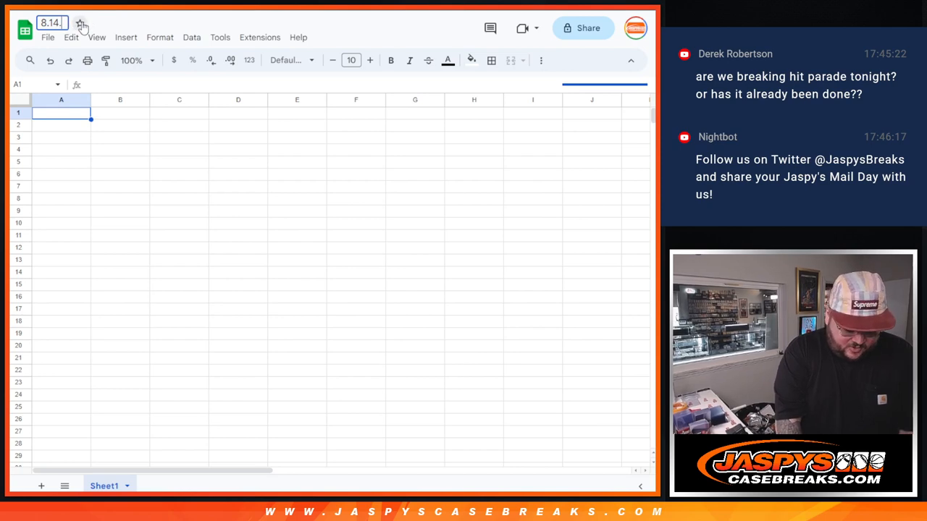
type("8.14.23: 2021 MOSAIC FOOTBALL HOBBY 1-PACK BREAK #46 *RT*")
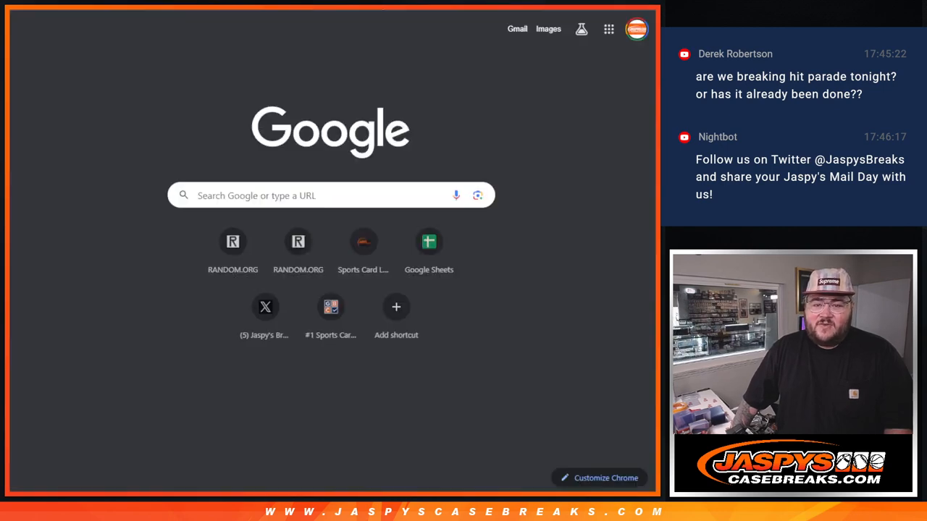
mouse_move(404, 11)
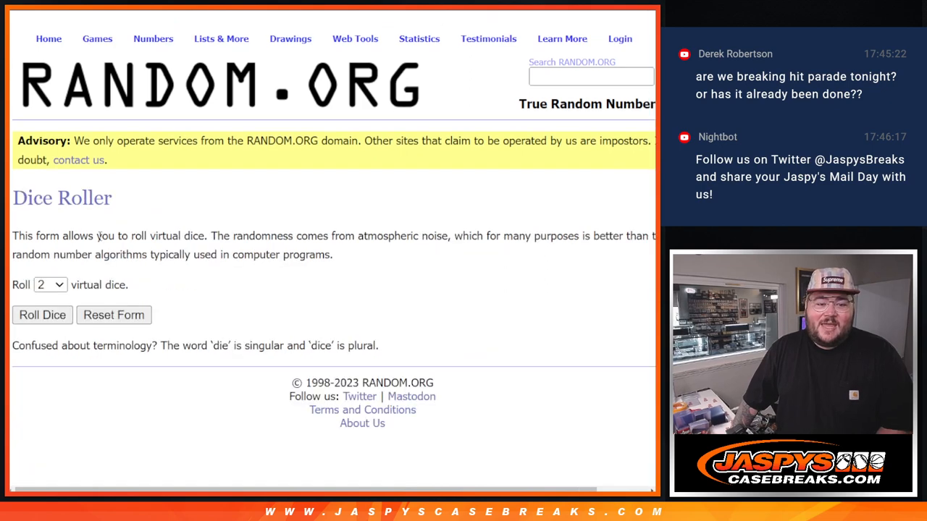
Shuffle the 24 participant names in List Randomizer repeatedly and select the shuffled result to copy.
left_click(42, 314)
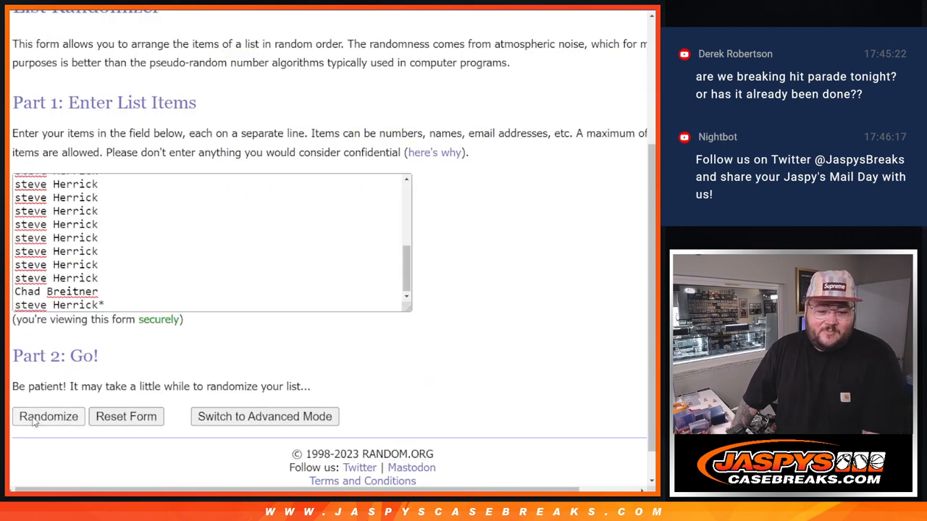
left_click(48, 417)
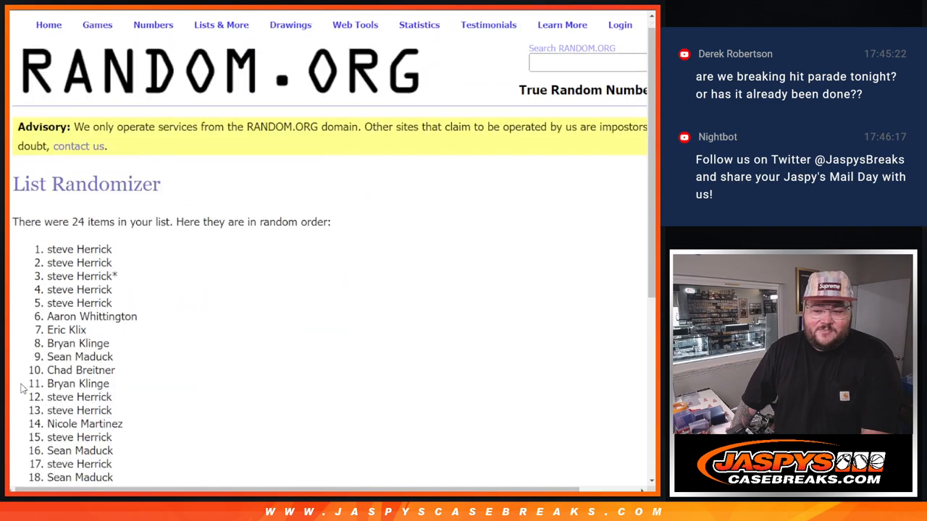
scroll("down", 3)
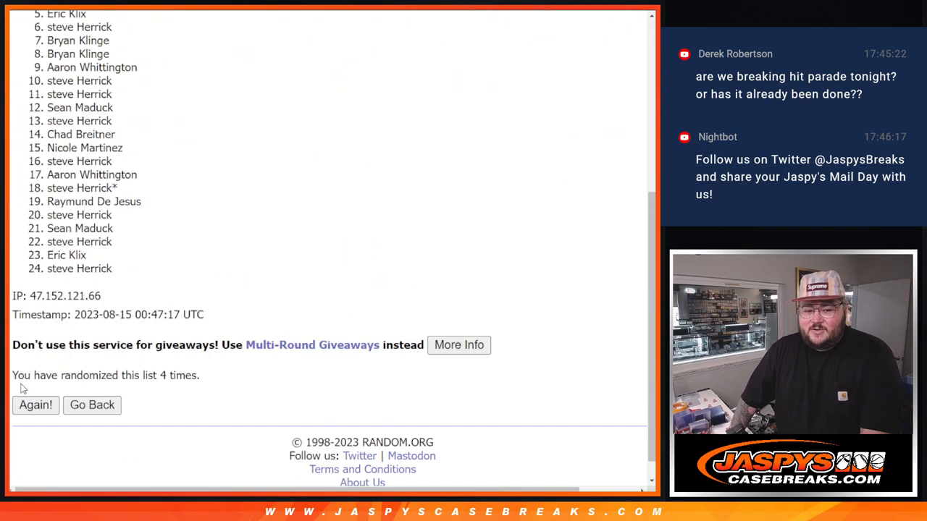
left_click(35, 405)
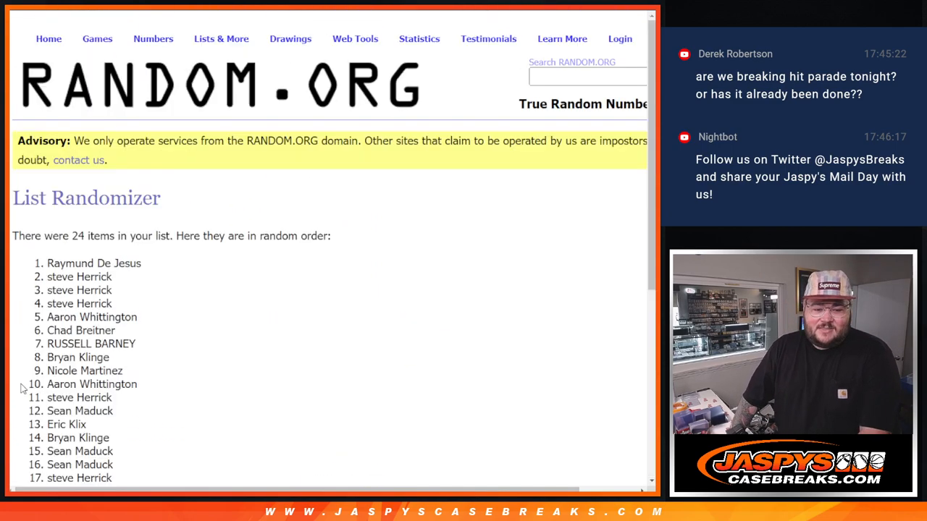
scroll("down", 3)
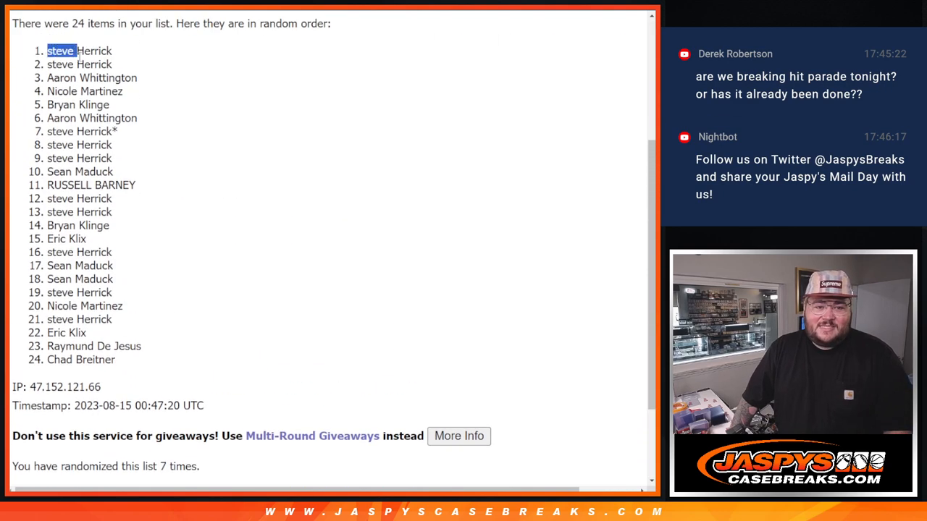
left_click_drag(61, 50, 165, 119)
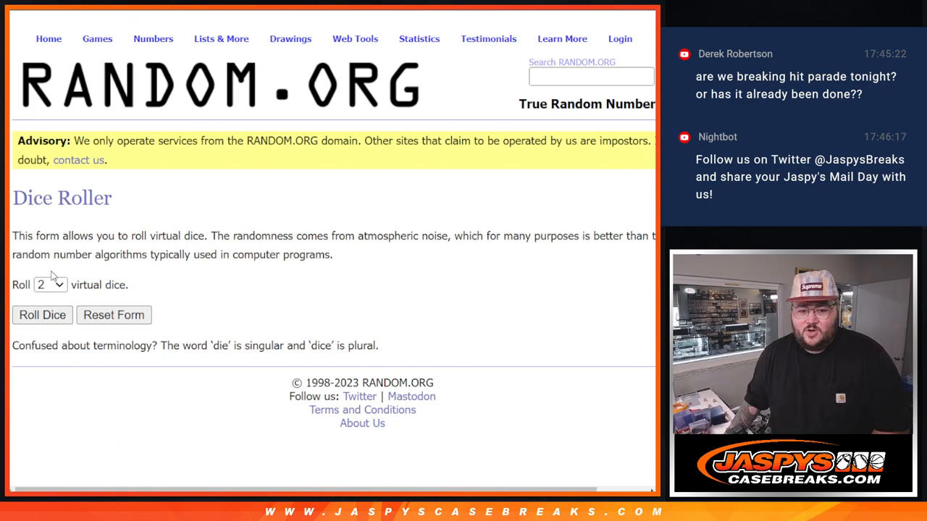
Shuffle the 32-entry name list in List Randomizer and reshuffle it several more times.
left_click(42, 316)
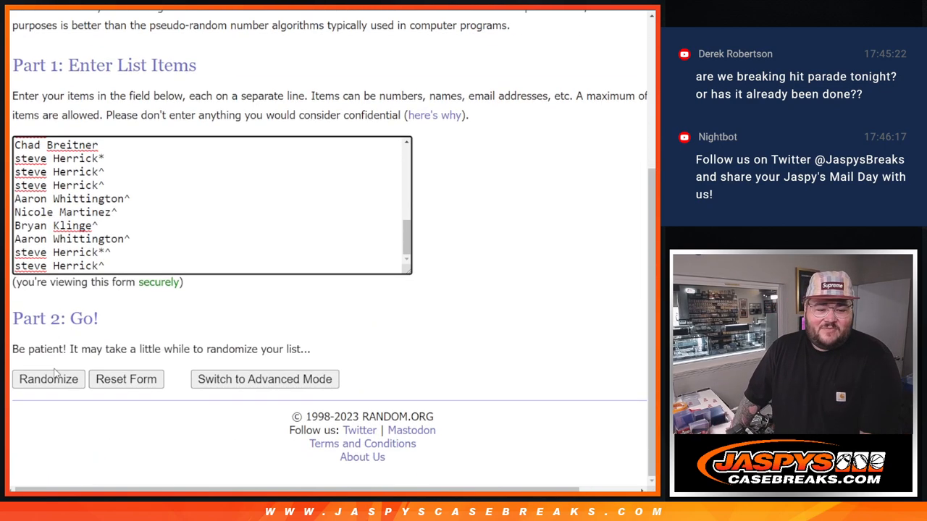
left_click(48, 380)
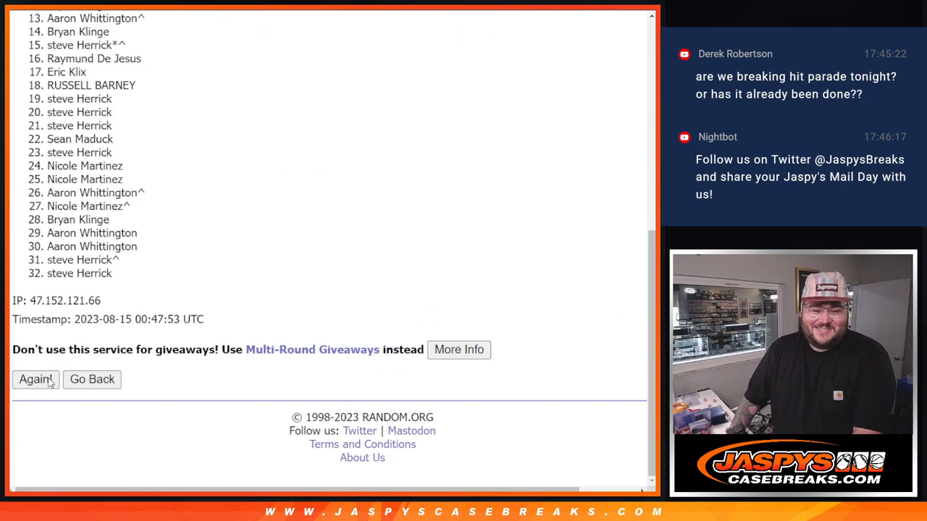
left_click(34, 379)
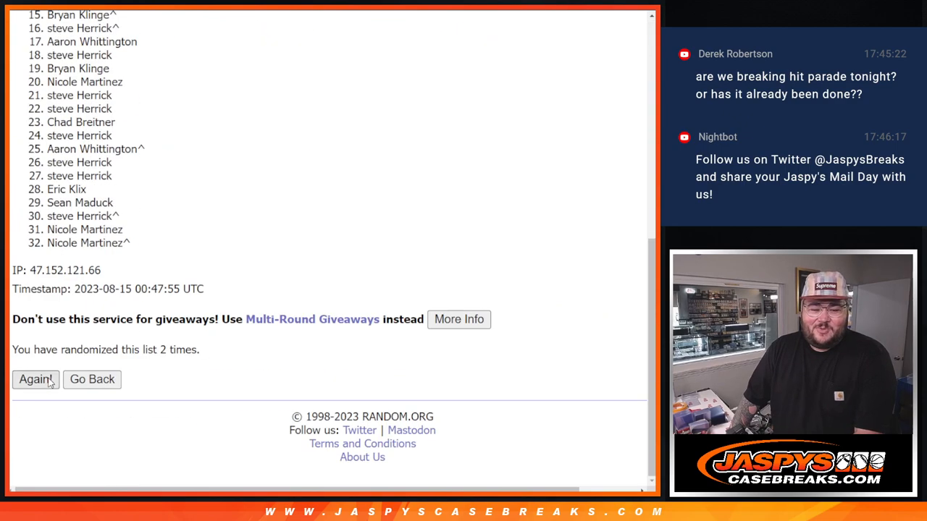
left_click(35, 380)
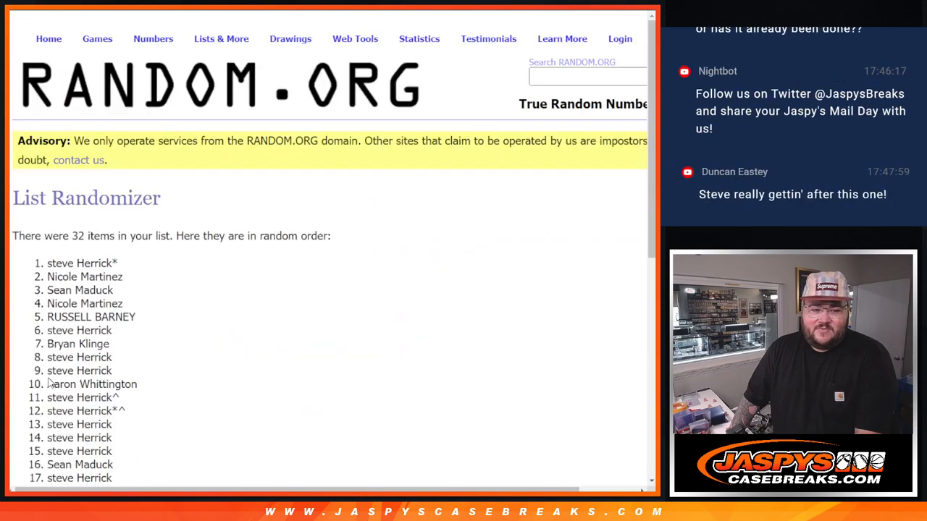
scroll("down", 3)
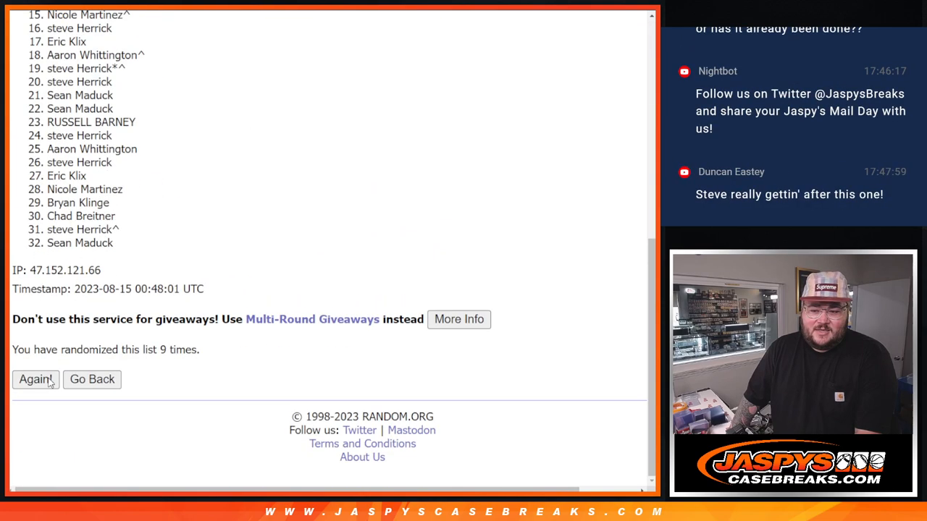
left_click(34, 380)
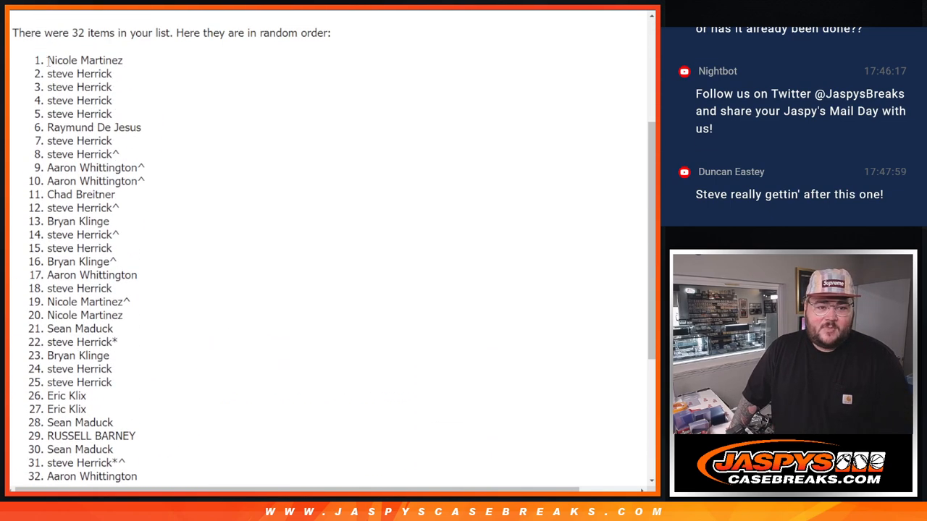
scroll("down", 3)
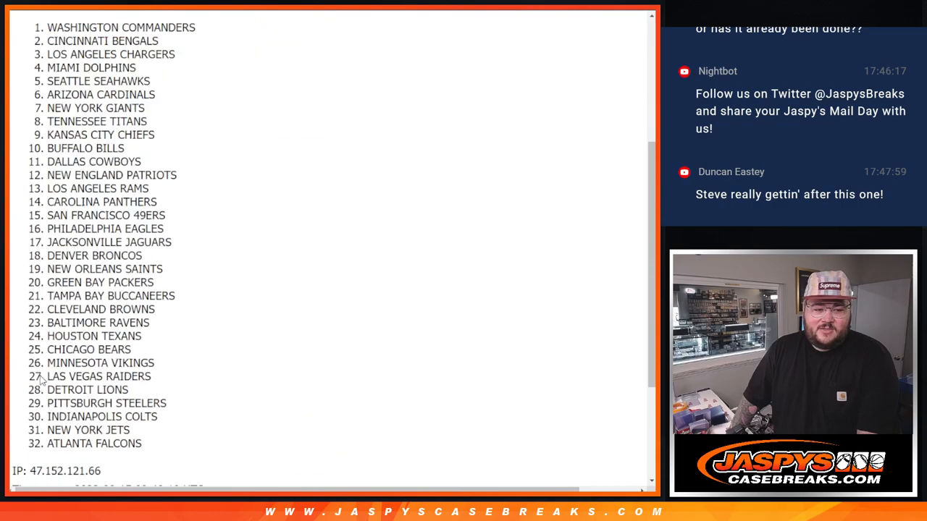
Reshuffle the 32 NFL team list with Again! until it has been randomized ten times.
left_click(34, 379)
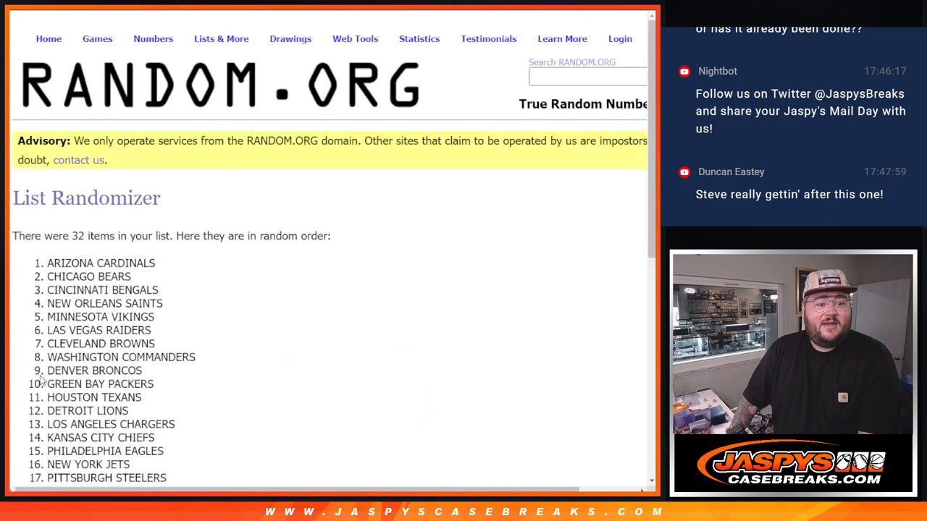
scroll("down", 3)
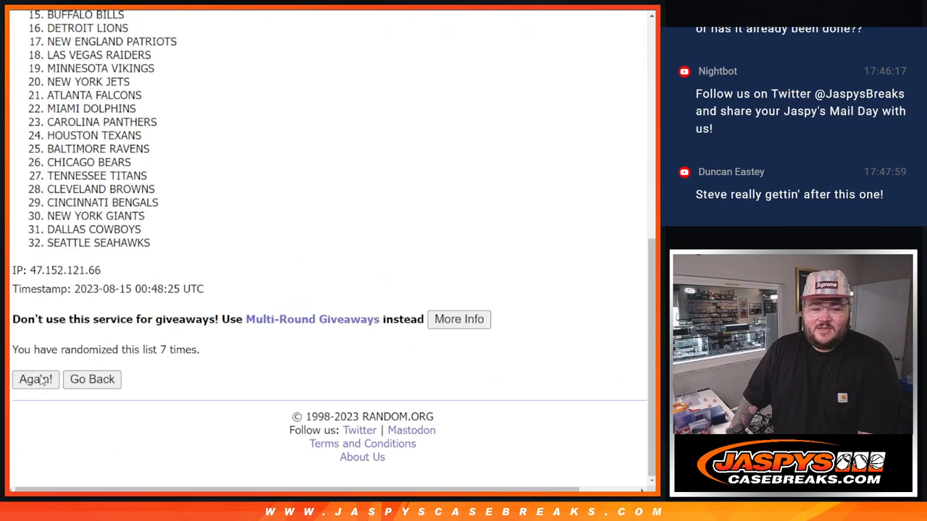
left_click(35, 380)
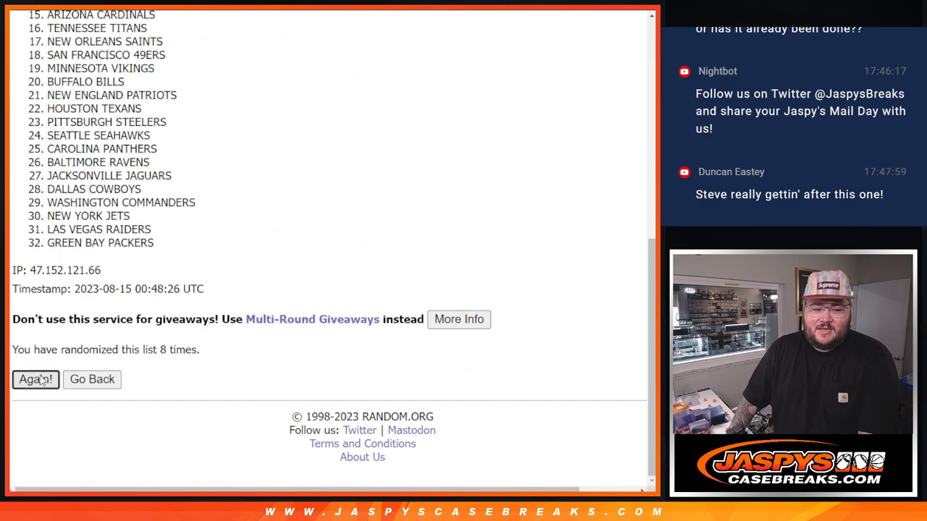
left_click(34, 380)
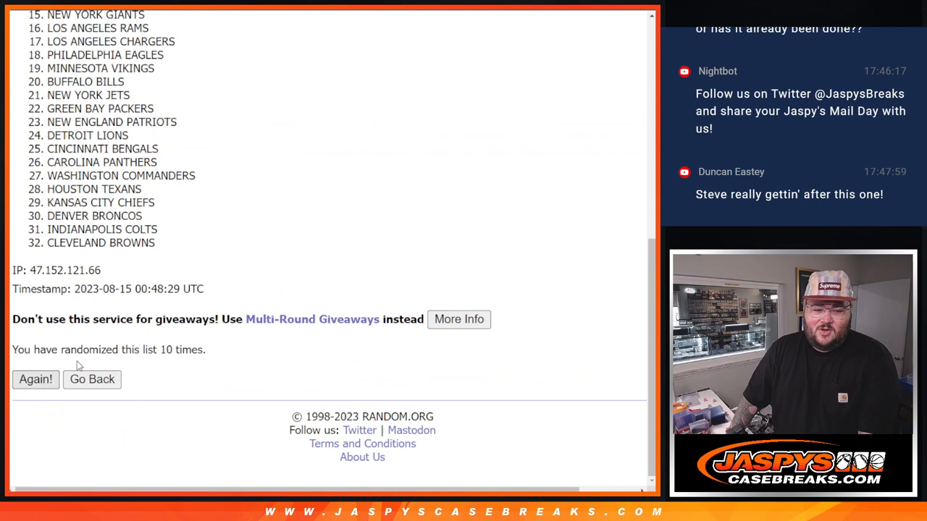
left_click(34, 379)
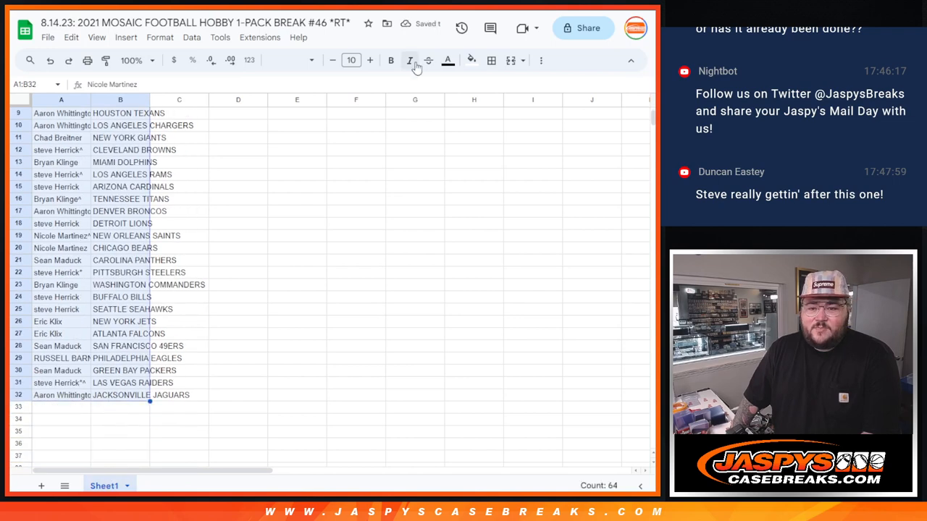
Border and enlarge the A1:B32 name–team pairs, then sort them A→Z by team column B.
left_click(492, 61)
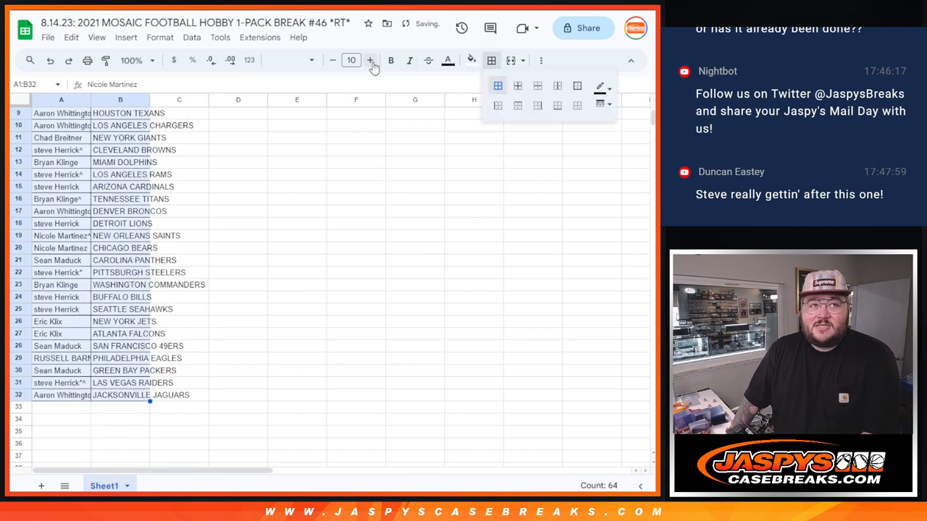
left_click(371, 61)
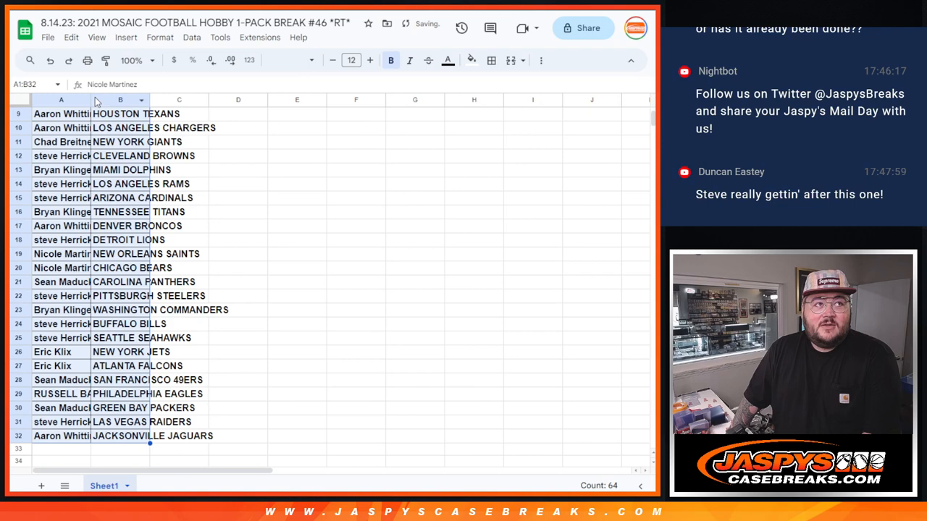
left_click(154, 98)
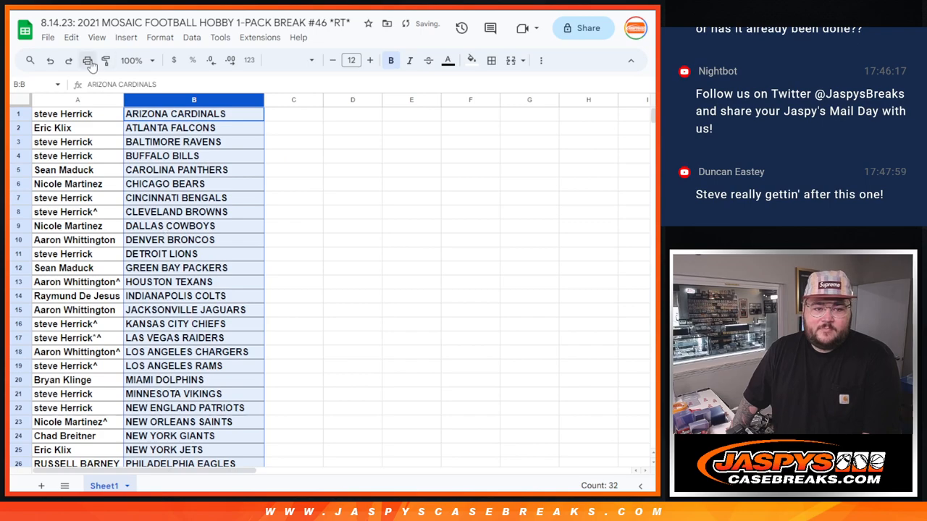
Review print settings for the sorted pairings as one portrait page fitted to width.
left_click(87, 61)
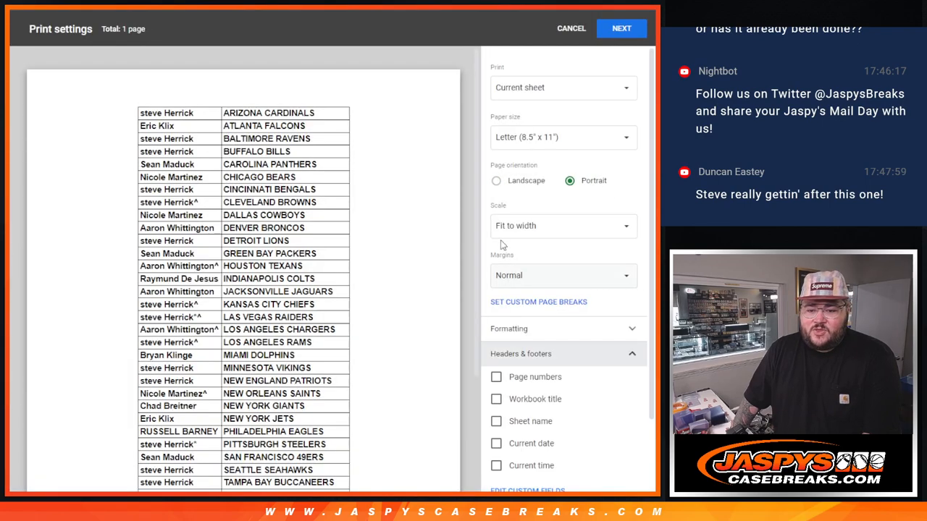
scroll("down", 3)
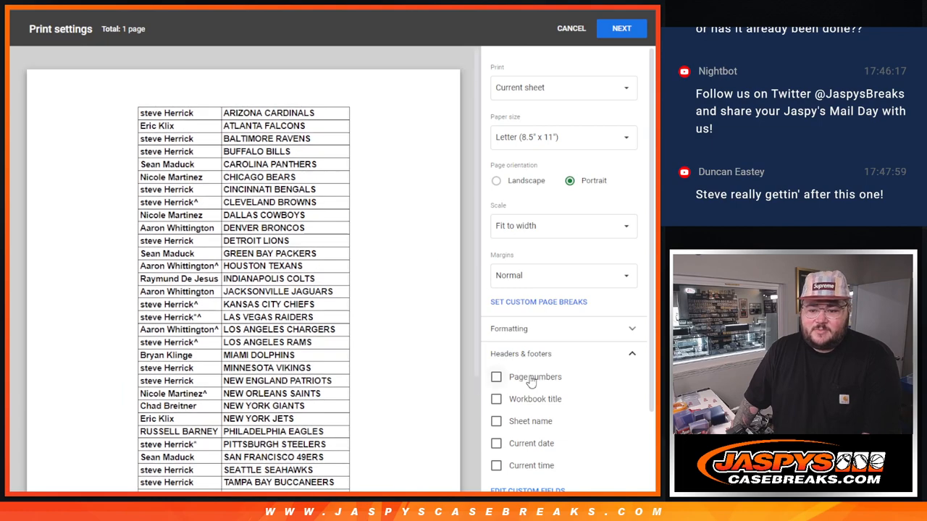
left_click(620, 29)
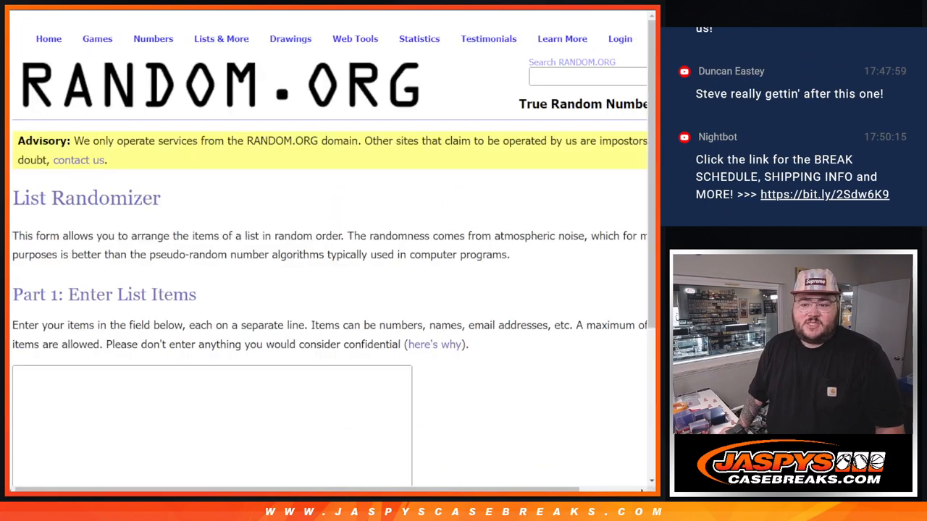
Roll the dice, then reshuffle the 32 names until the count reads 6 times and mark it.
left_click(355, 37)
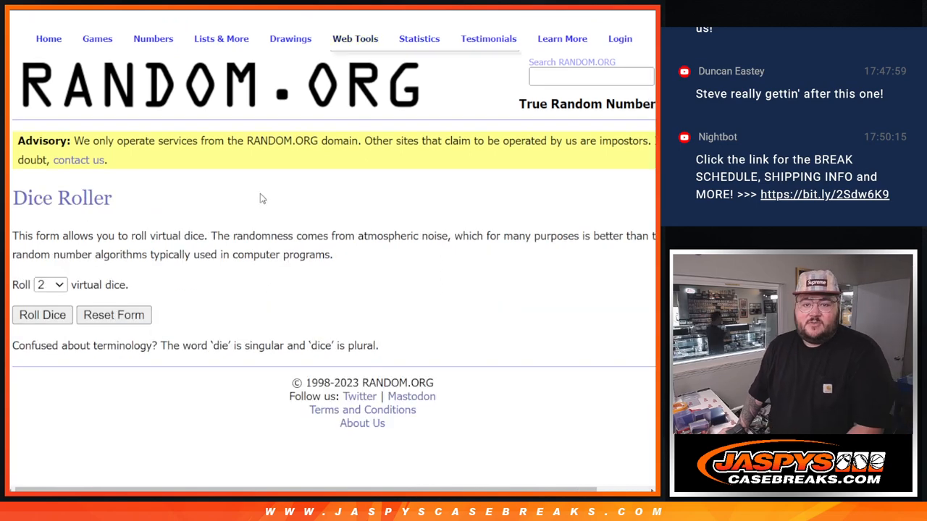
left_click(42, 314)
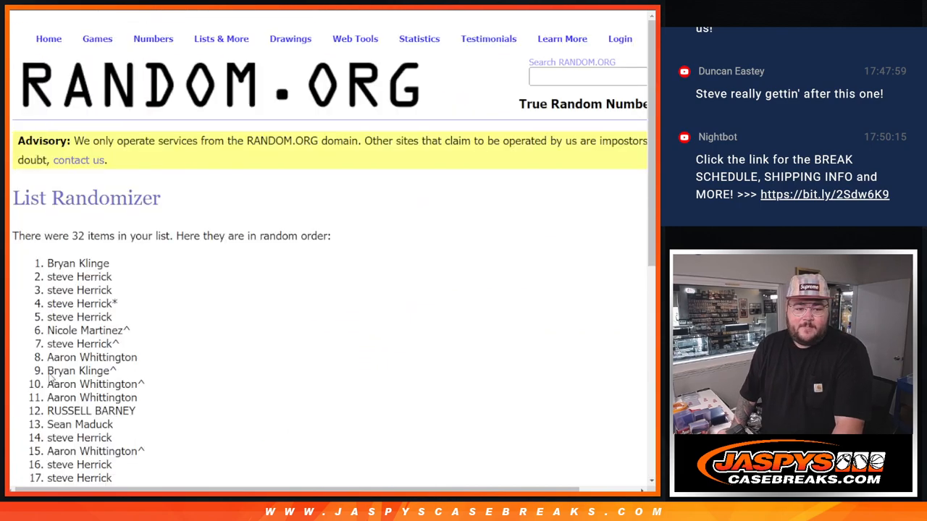
scroll("down", 3)
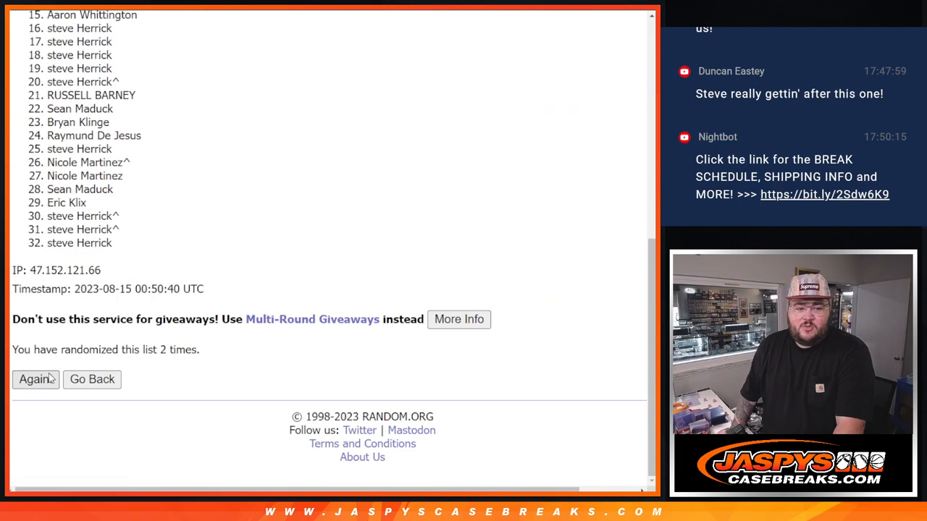
left_click(35, 379)
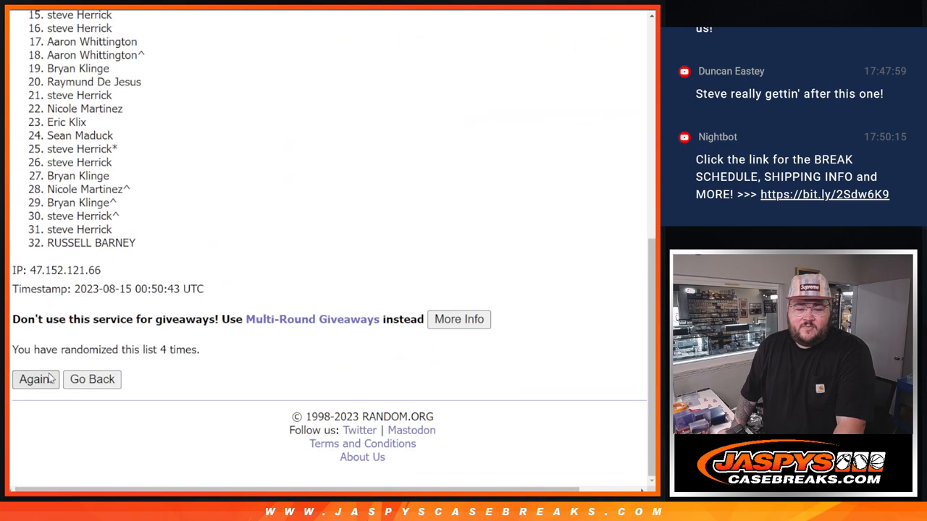
left_click(35, 380)
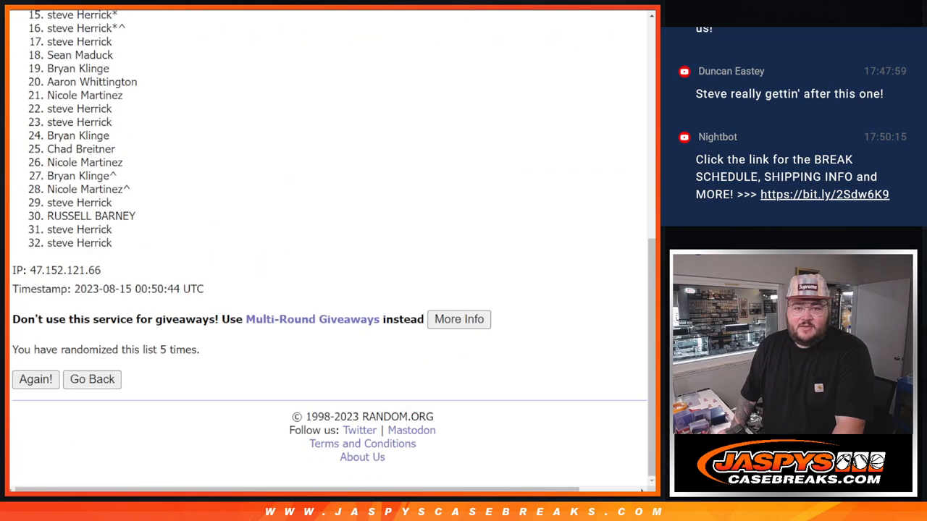
left_click(35, 380)
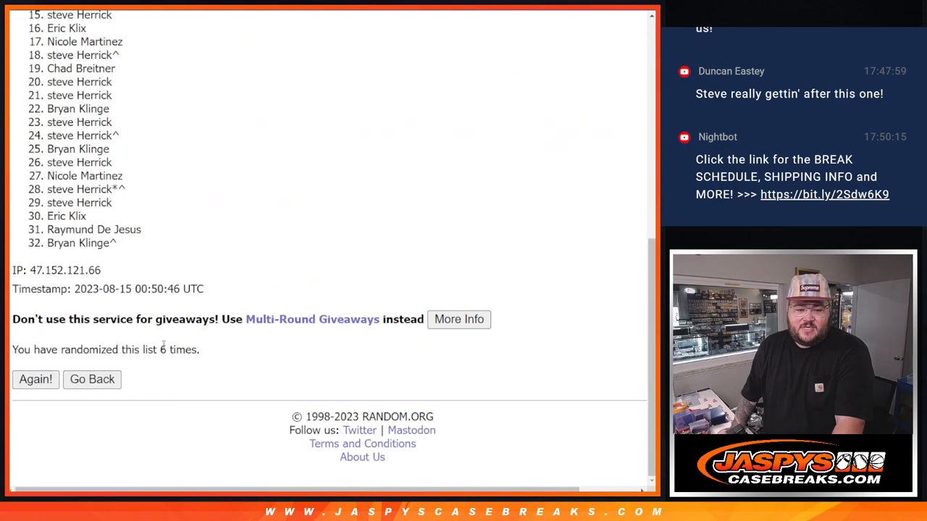
double_click(177, 349)
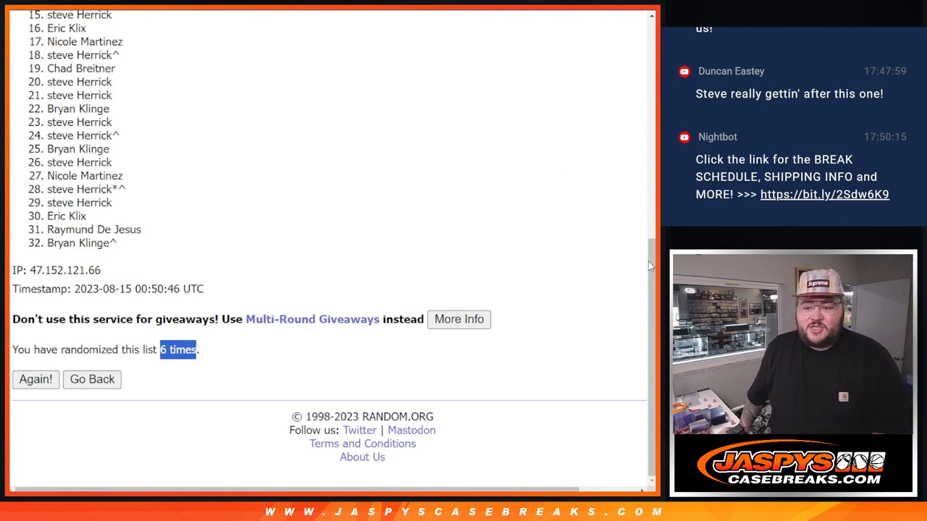
scroll("down", 3)
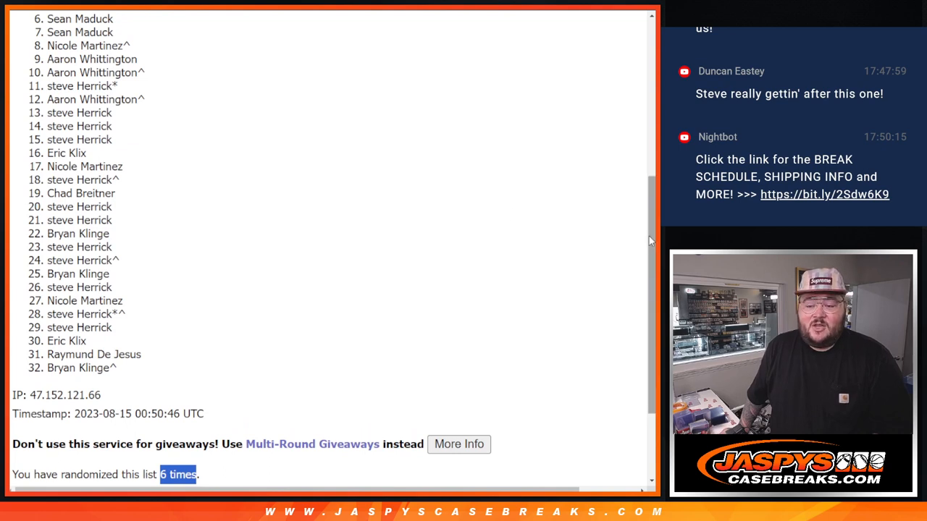
scroll("down", 3)
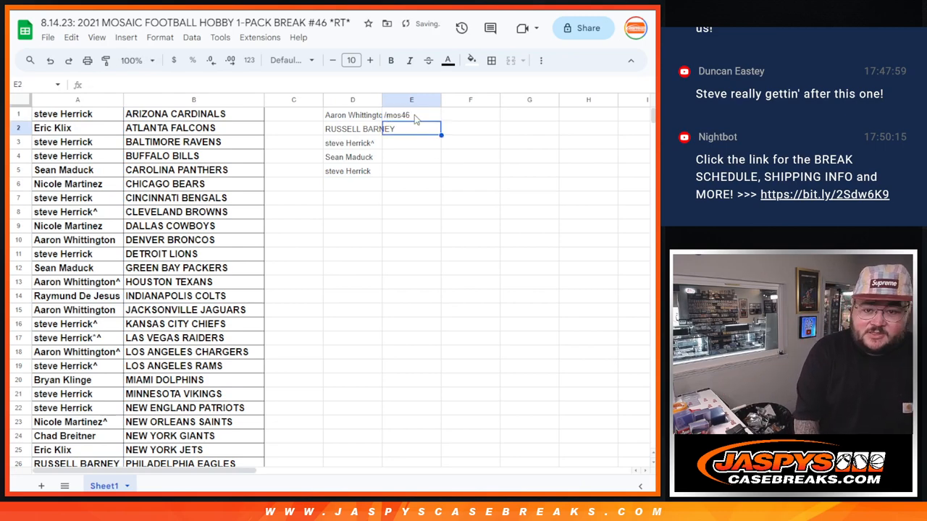
Enter the top five winning names in column D rows 1–5 beside the team pairings.
left_click(353, 115)
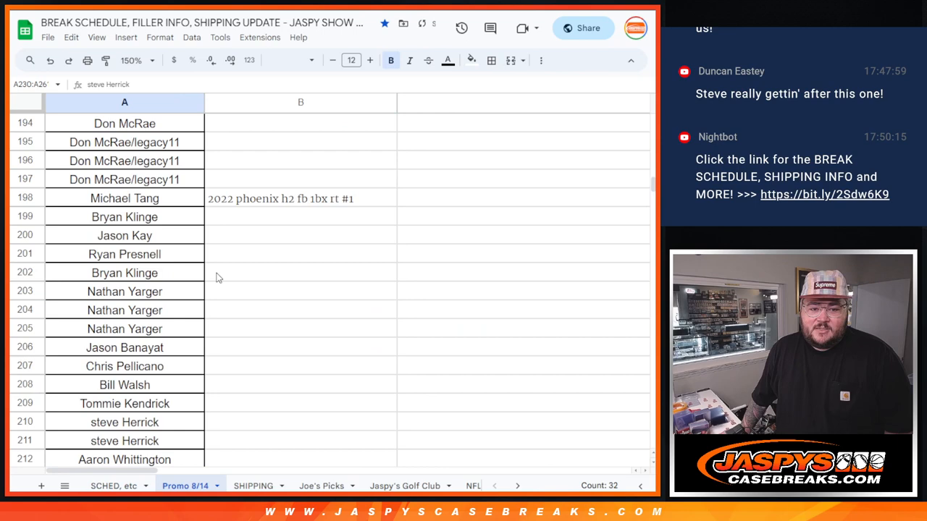
Append the 32 participant names into A230:A261 of the Promo 8/14 sheet.
scroll("down", 3)
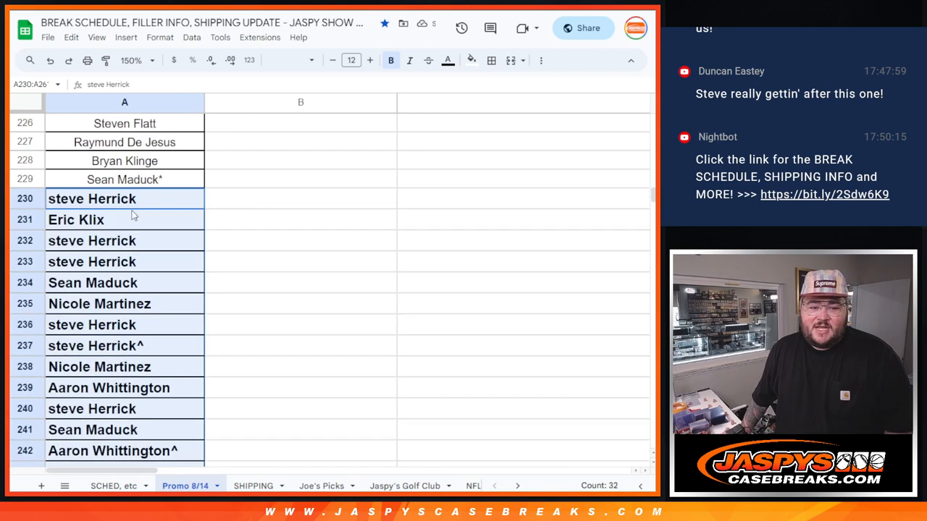
mouse_move(245, 166)
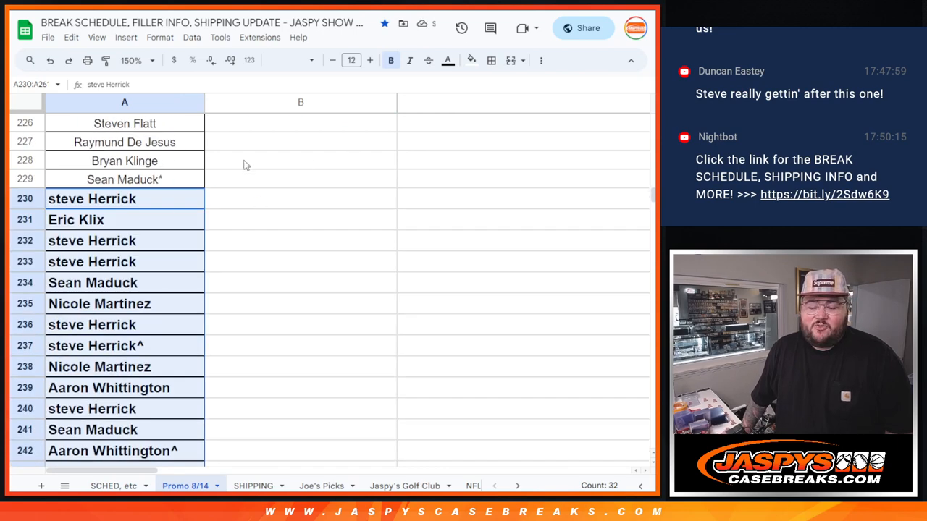